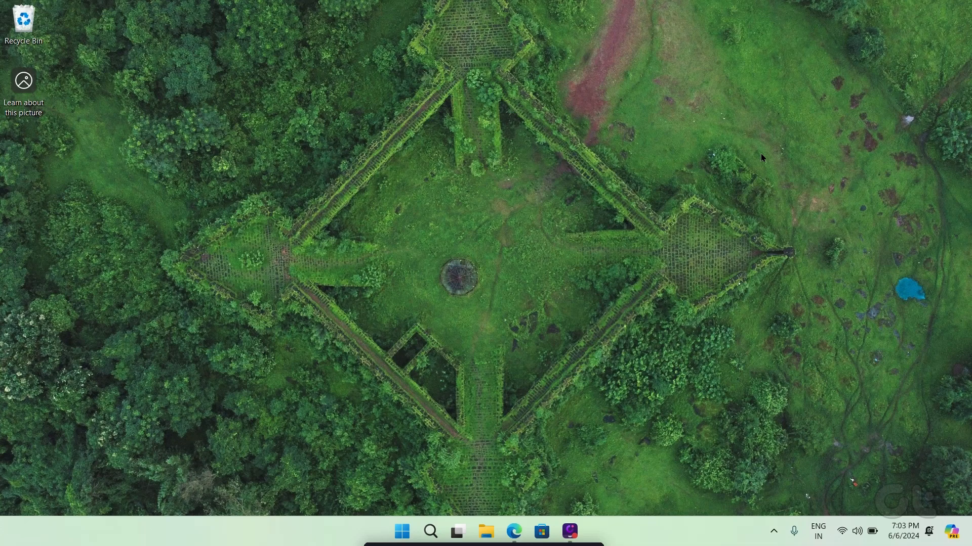
Open Settings from Start and go to the Personalization page
click(570, 531)
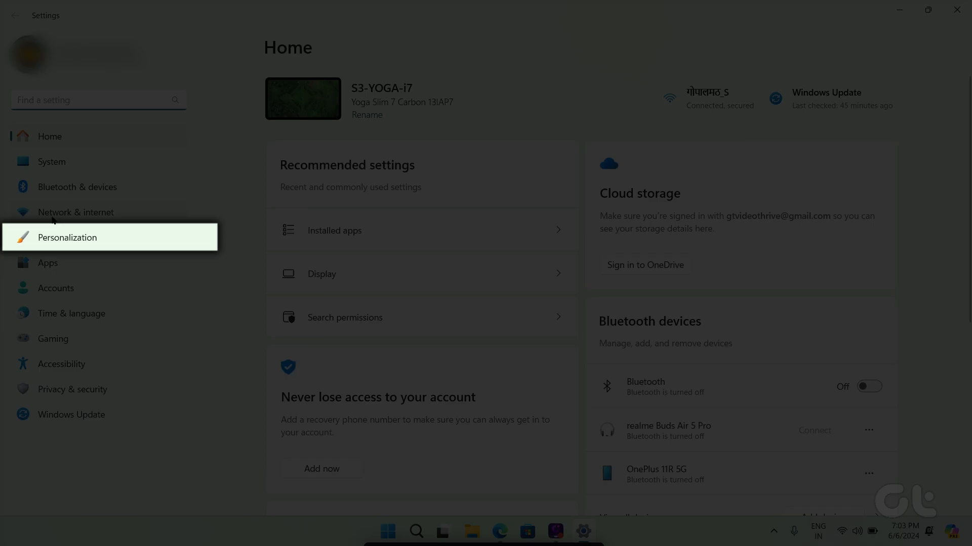
click(67, 237)
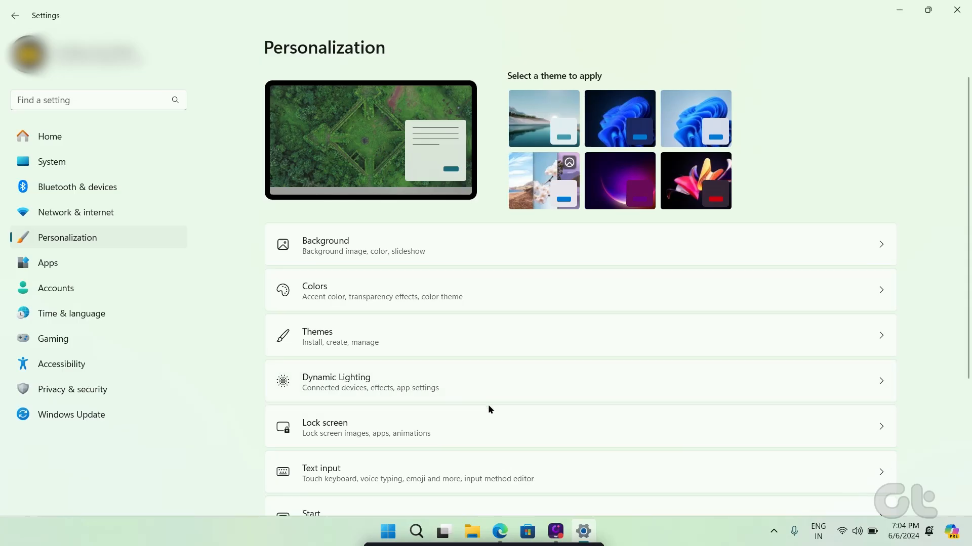
In Taskbar behaviors, set 'Combine taskbar buttons and hide labels' to Never
click(449, 435)
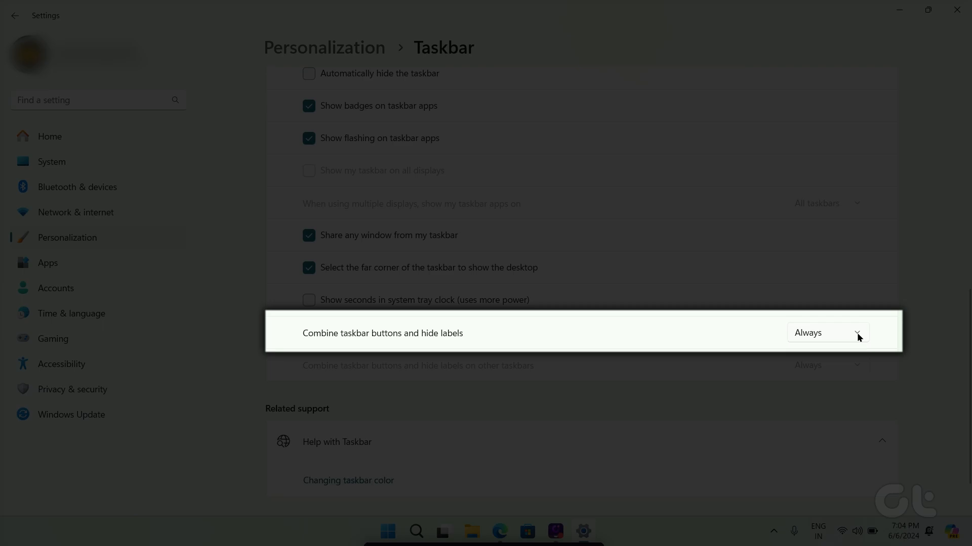
click(826, 333)
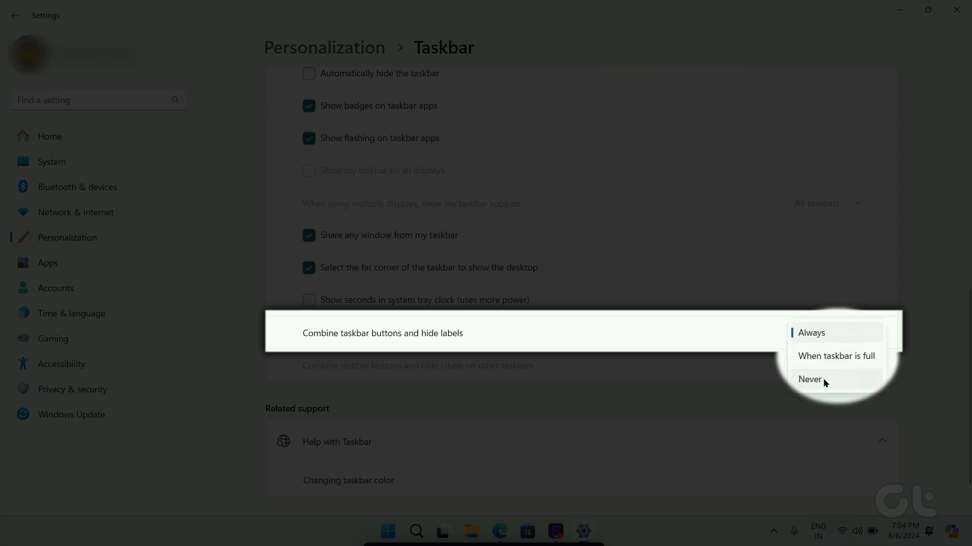
click(810, 379)
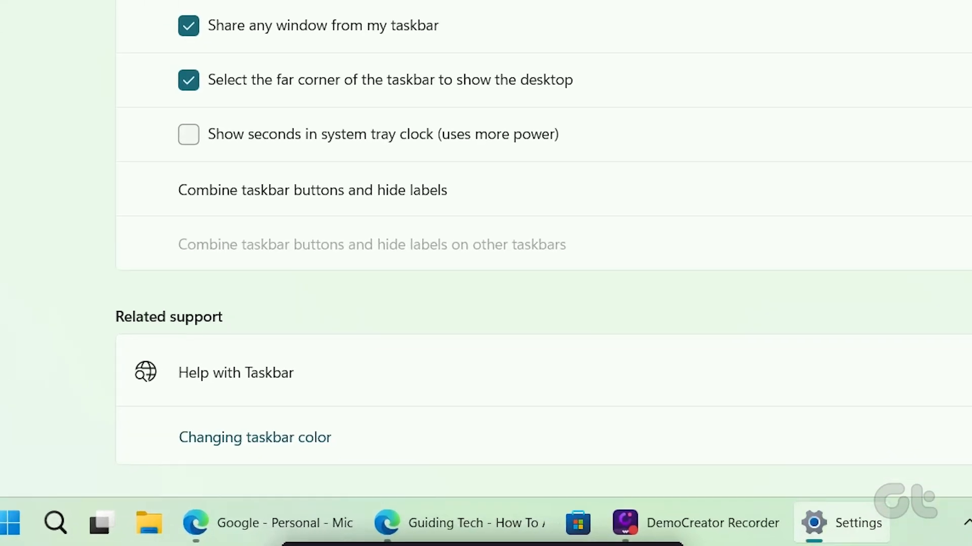
mouse_move(767, 403)
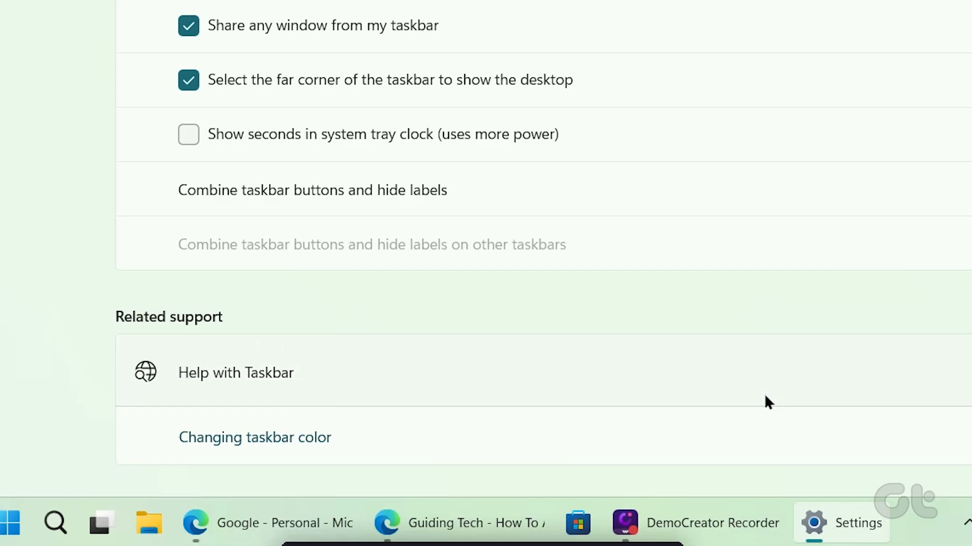